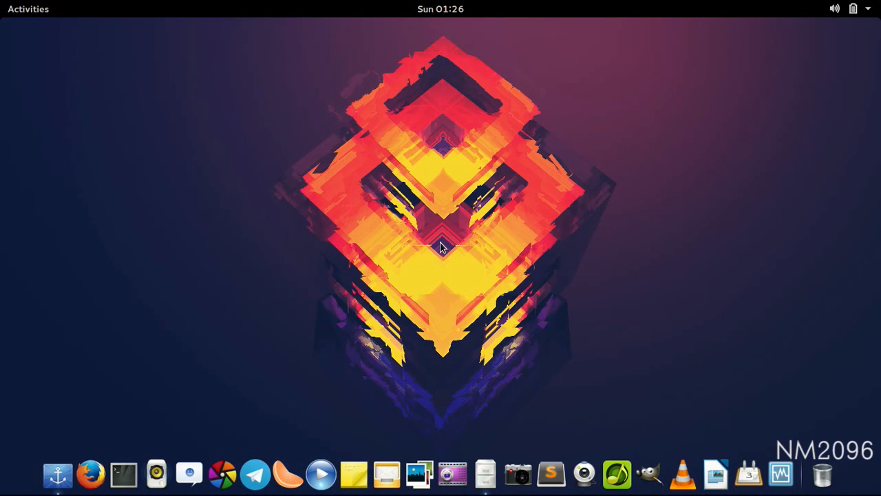
- Open a terminal and run sudo gedit /etc/default/grub, entering the password
click(123, 473)
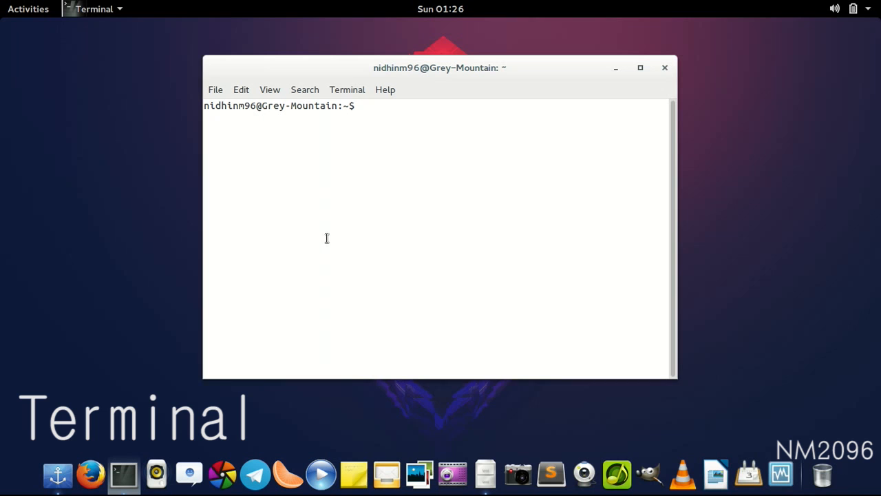
drag(440, 68, 437, 93)
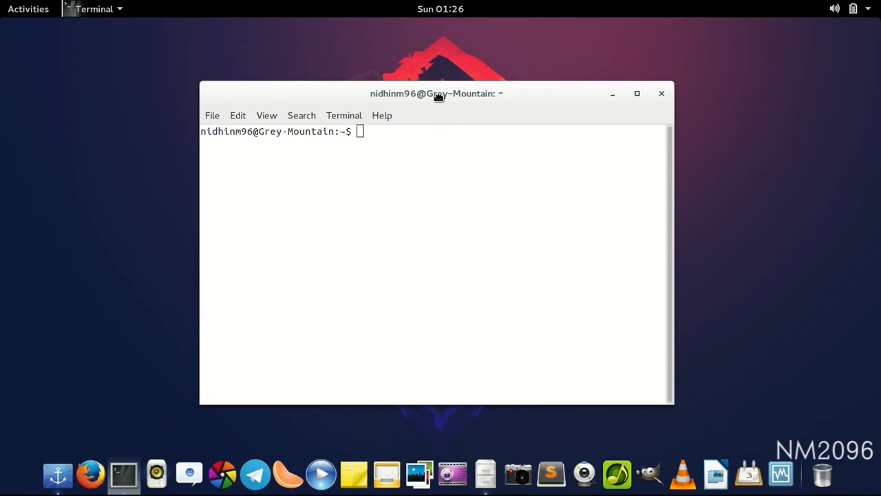
text(s)
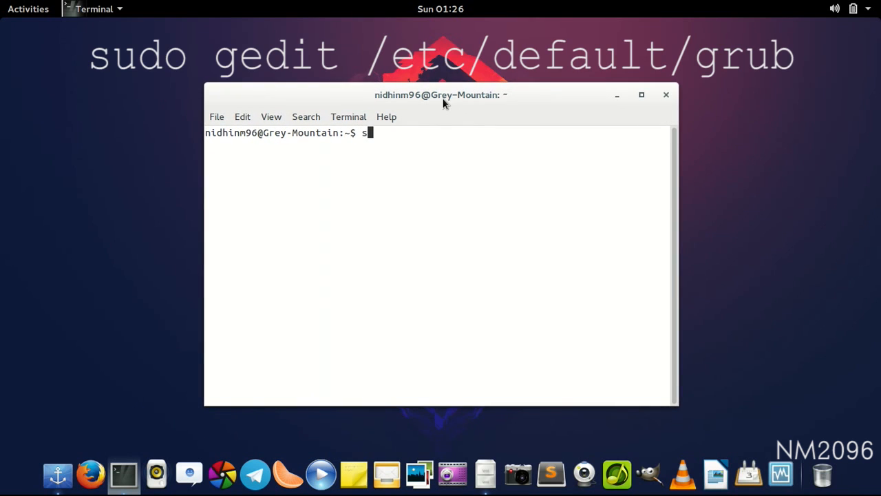
text(udo)
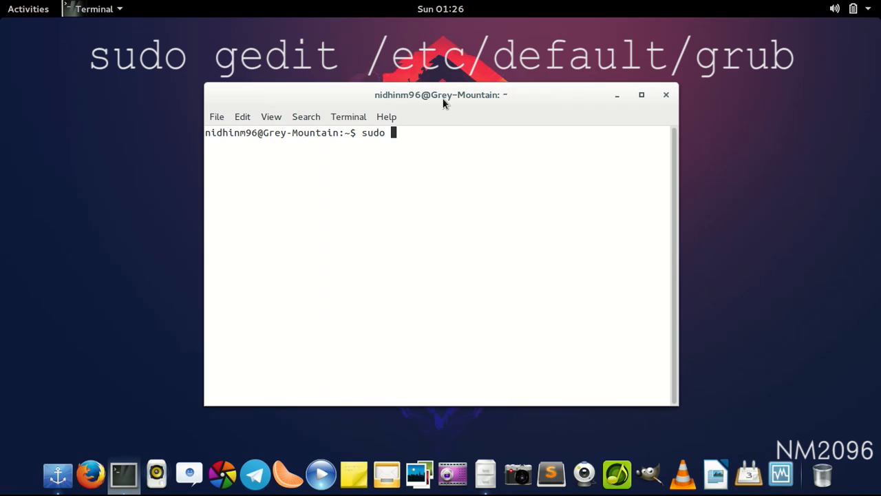
text(gedit)
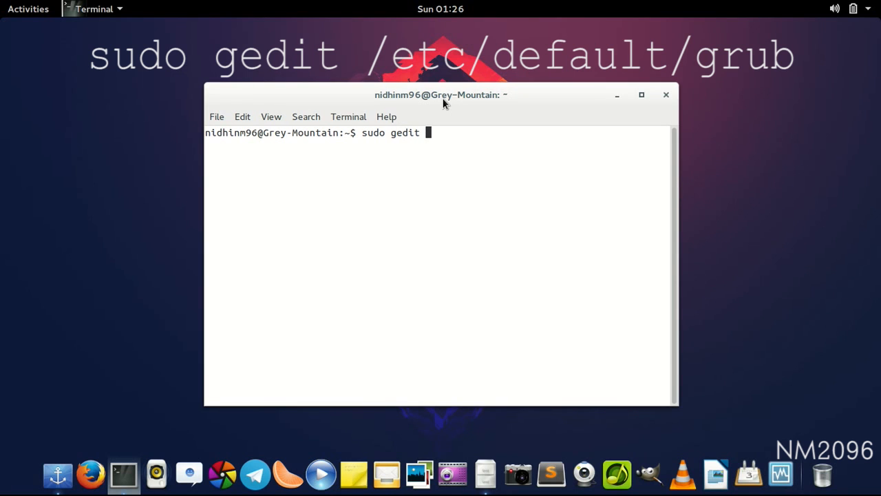
text(/etc/)
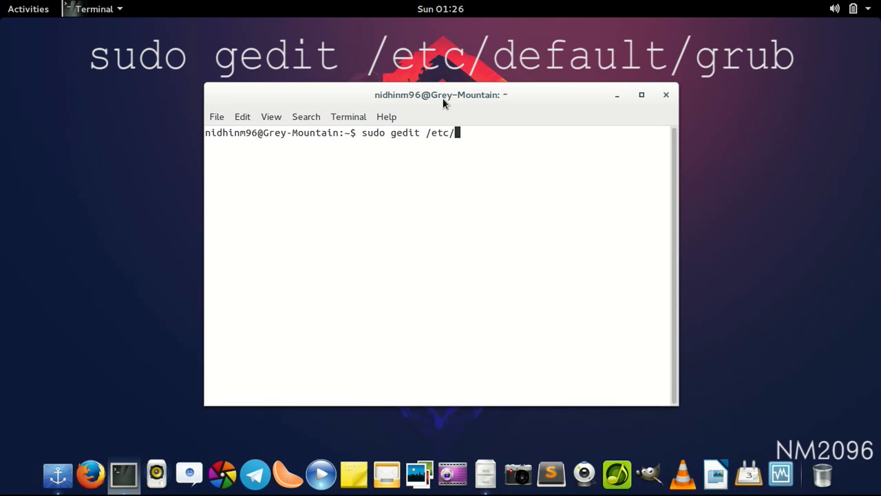
text(defailt)
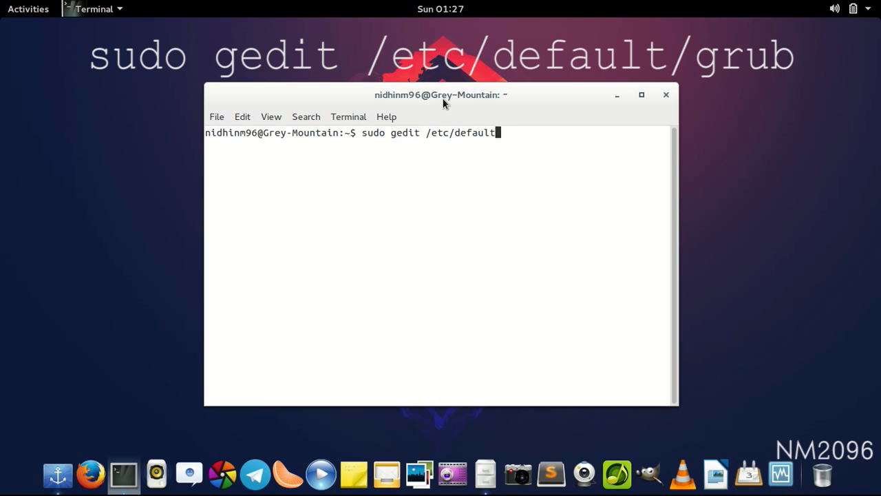
text(/grub)
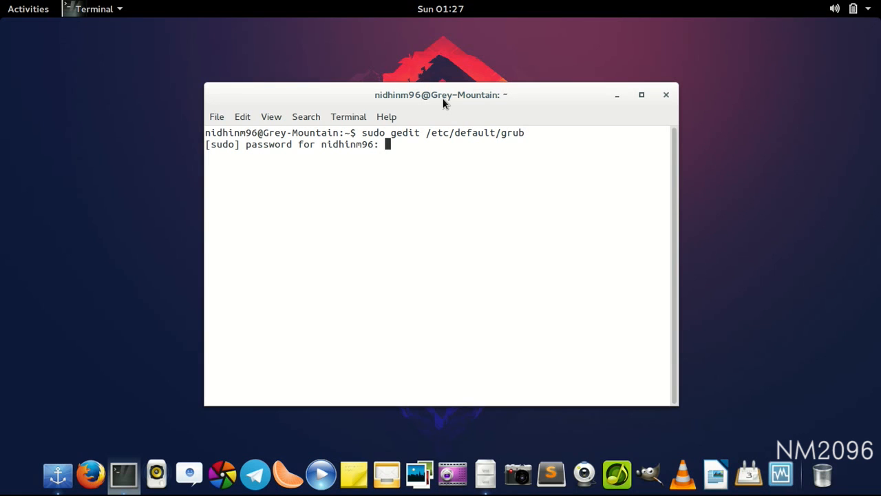
key(Return)
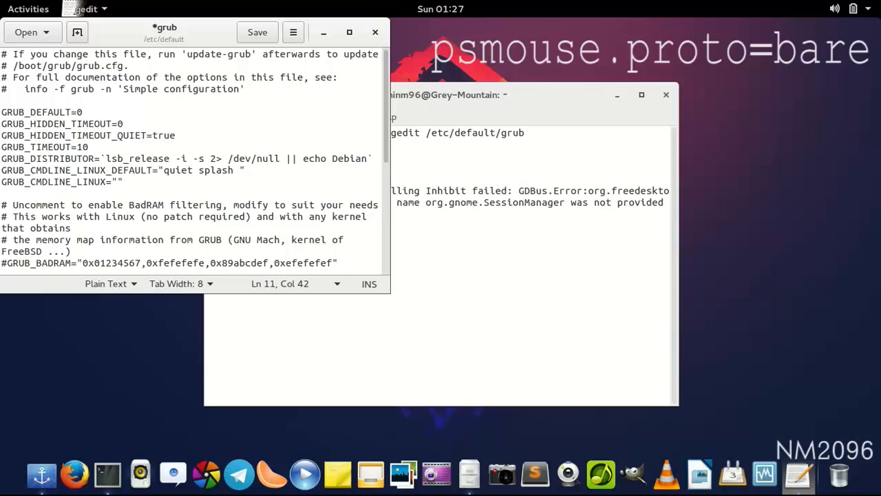
- Append psmouse.proto=bare after quiet splash on the GRUB_CMDLINE_LINUX_DEFAULT line
text(ps)
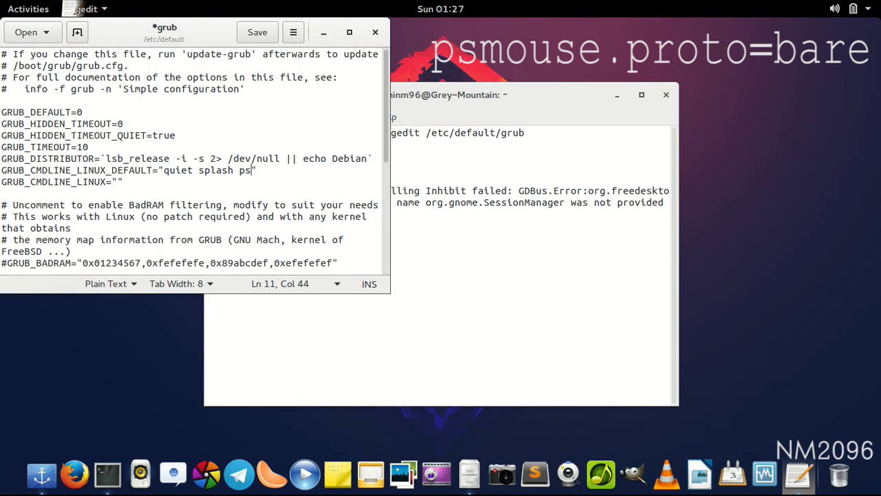
text(mouse.pr)
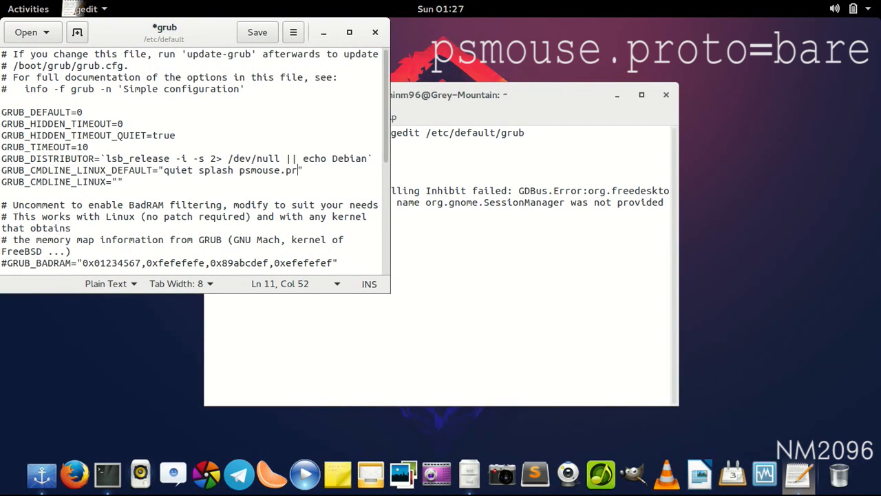
text(oto=)
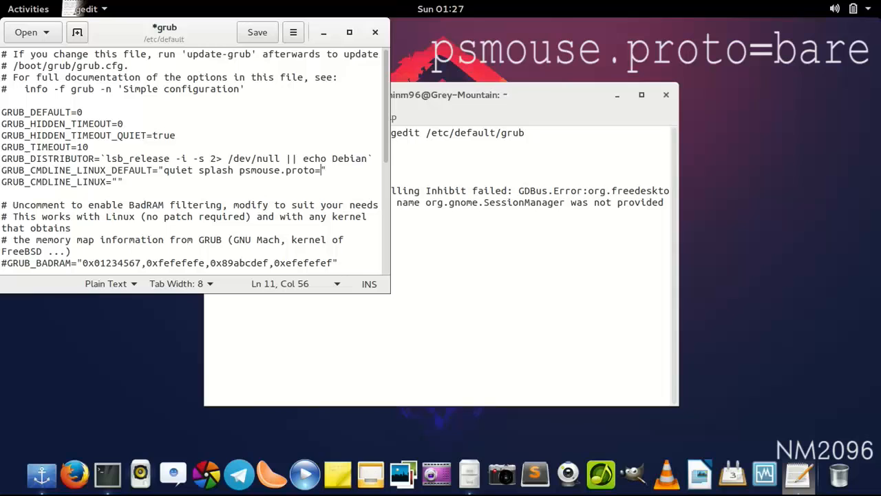
text(bare)
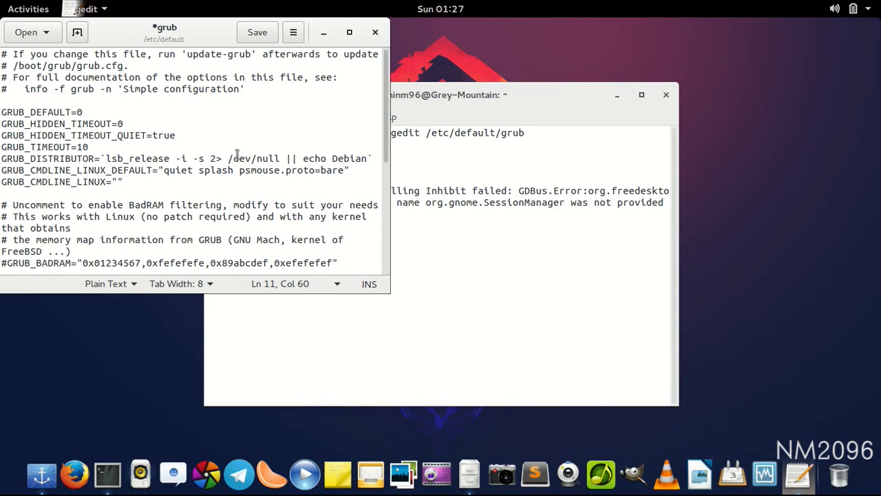
click(257, 32)
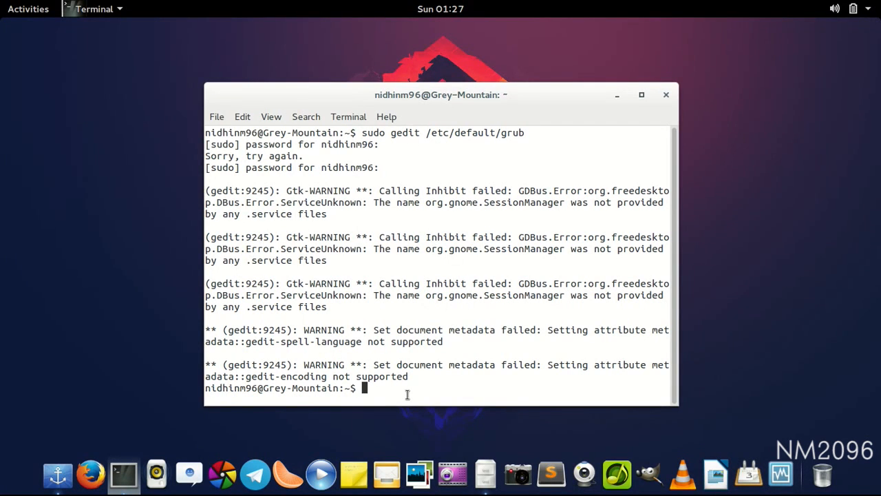
- Run sudo update-grub and scroll through its kernel, memtest and Windows 7 entries
text(sudo)
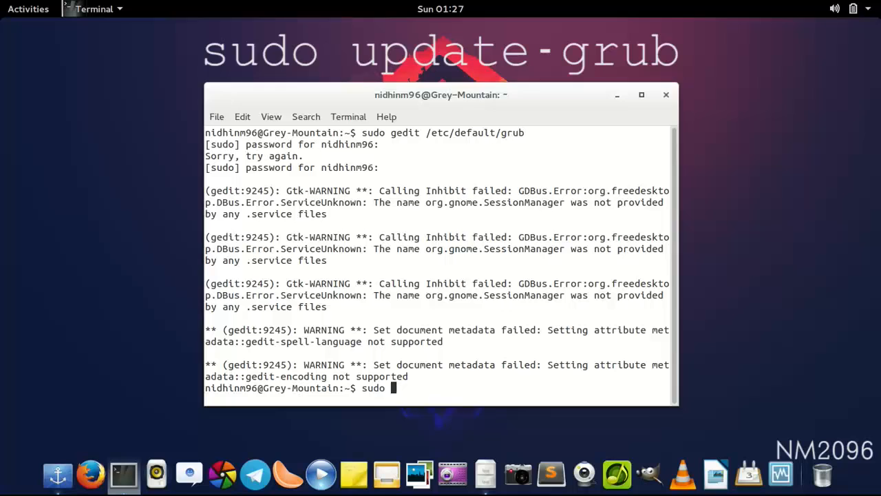
text(update-grub)
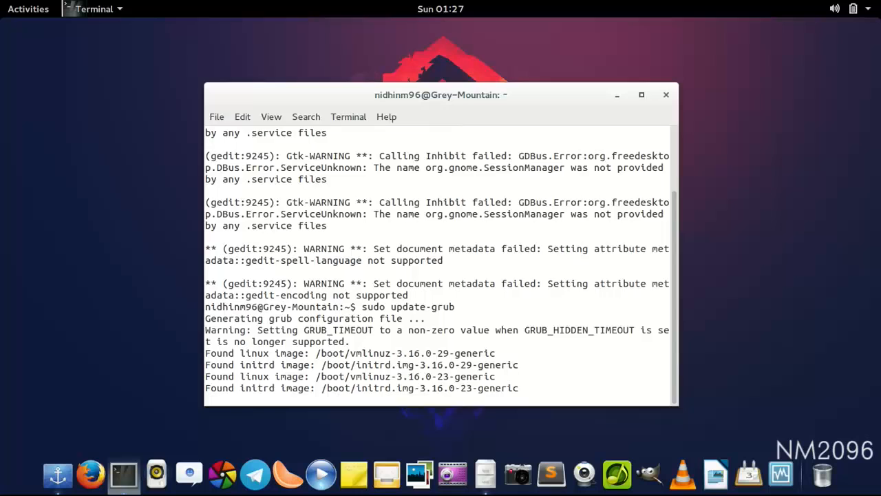
scroll(down, 3)
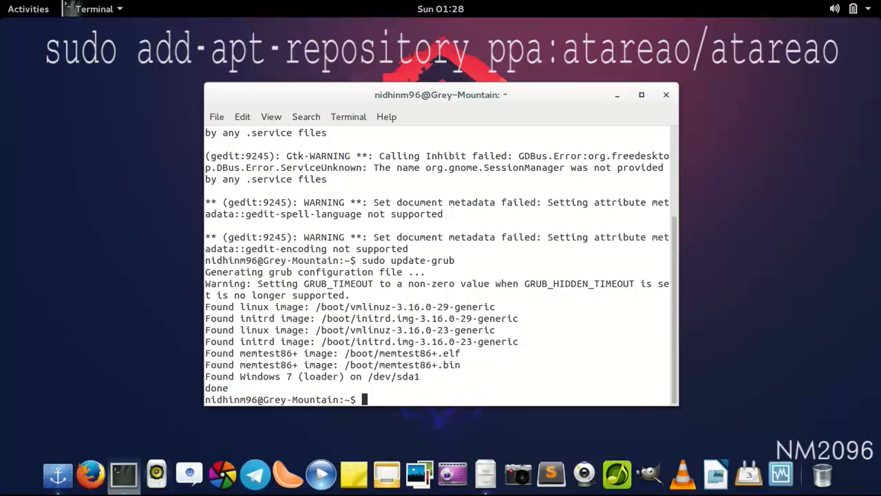
- Run sudo add-apt-repository ppa:atareao/atareao, which fails with 'Name or service not known'
text(sudo add-apt-)
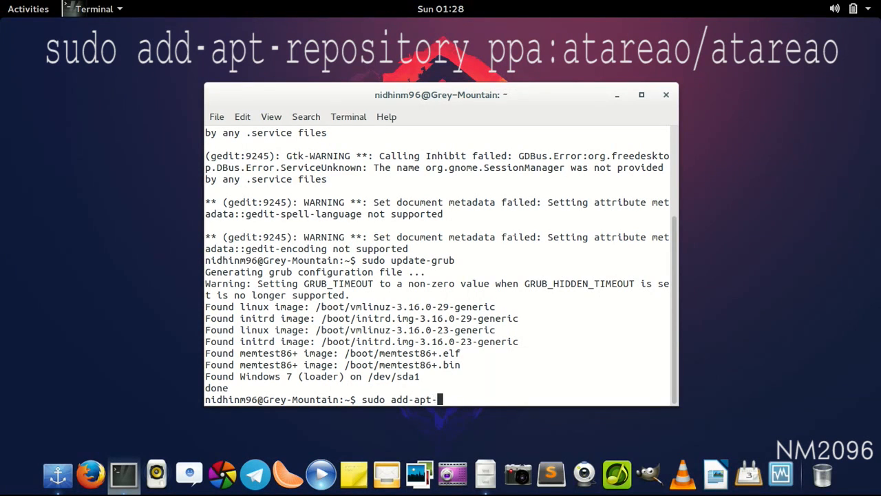
text(repository)
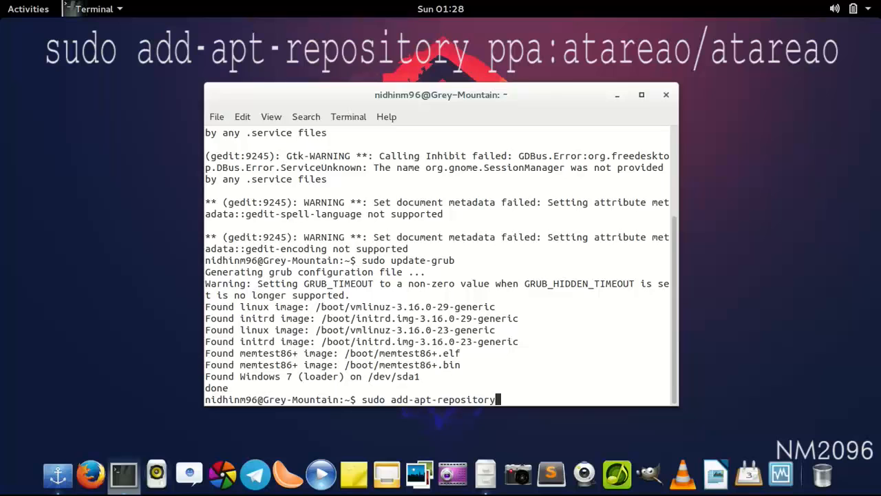
text(ppa)
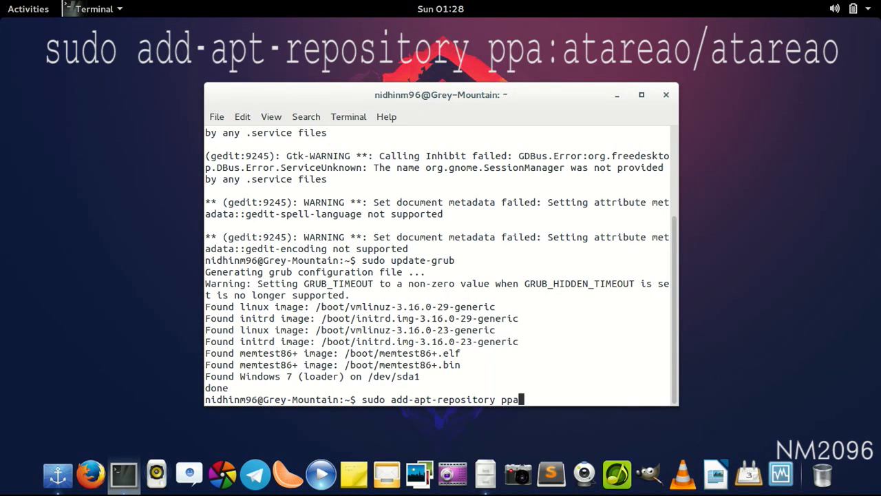
text(:)
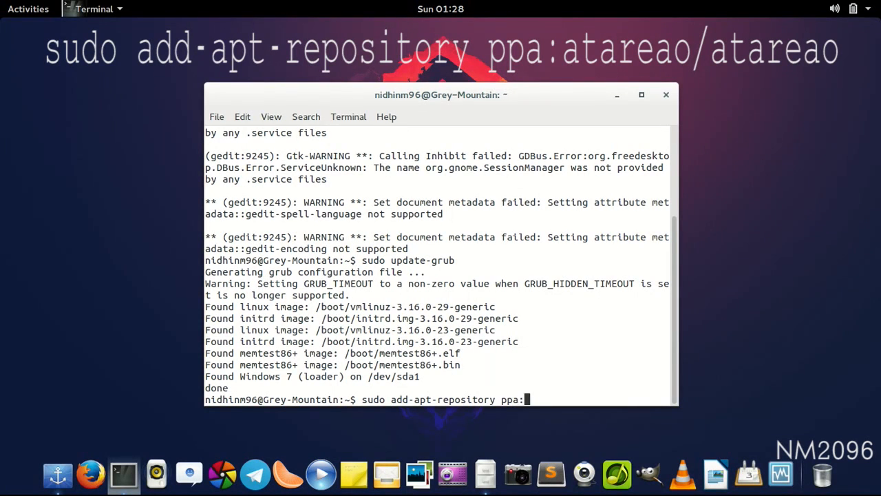
text(atareao)
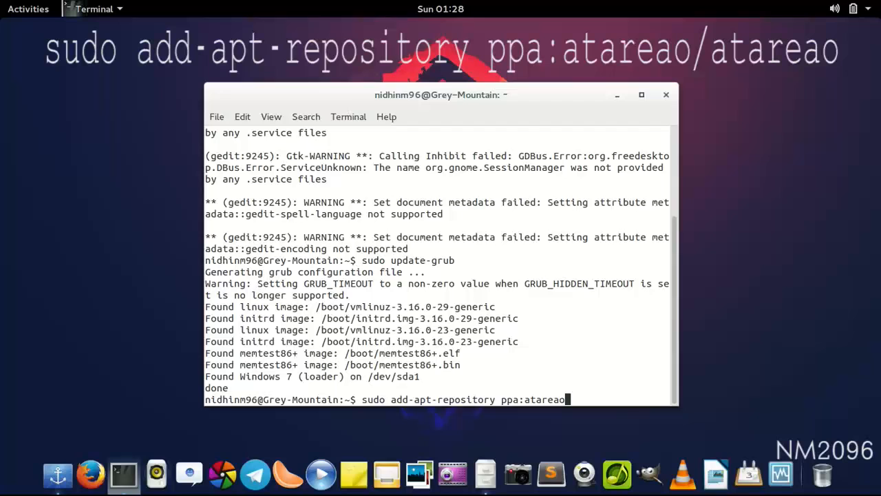
text(/)
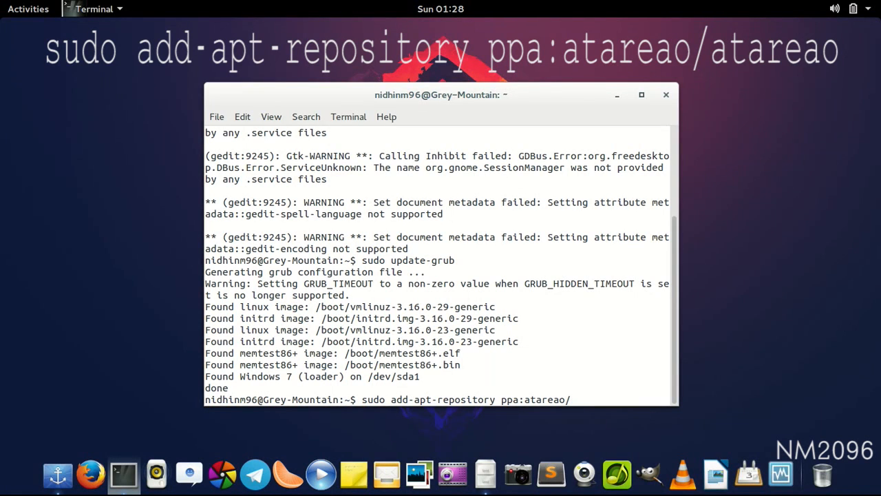
text(atareao)
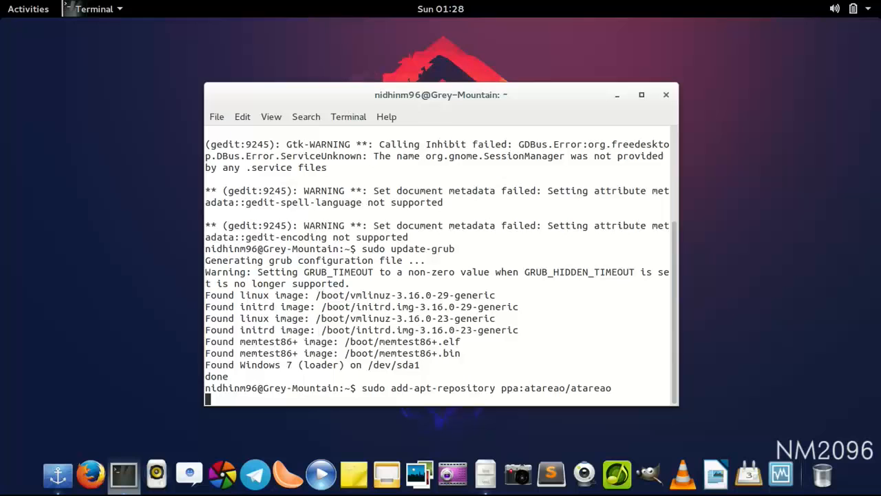
key(Return)
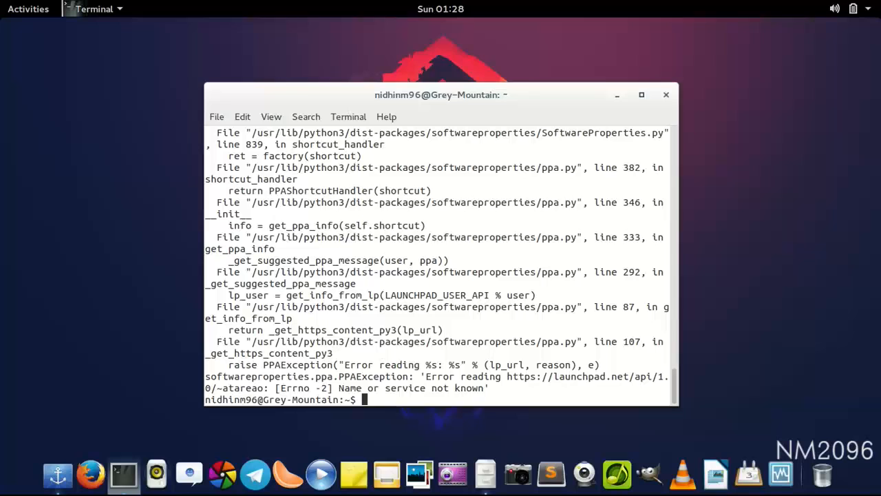
text(sudo a)
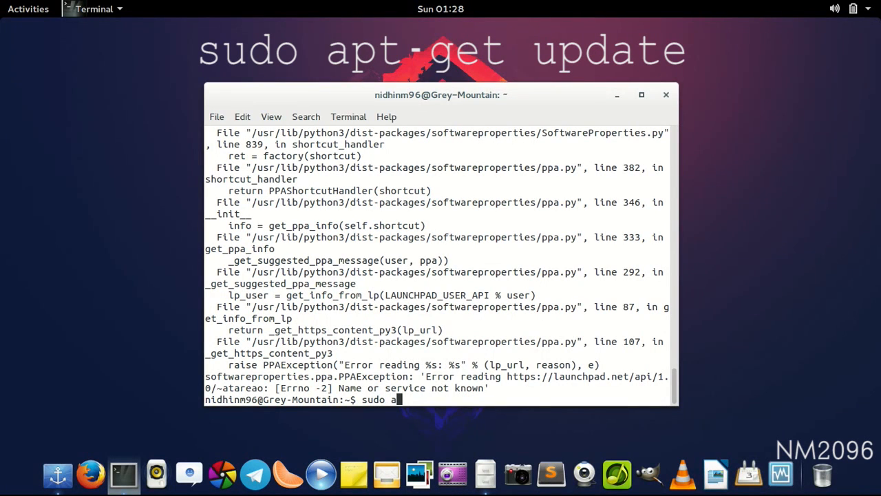
- Run sudo apt-get update to refresh the package lists
text(pt-get)
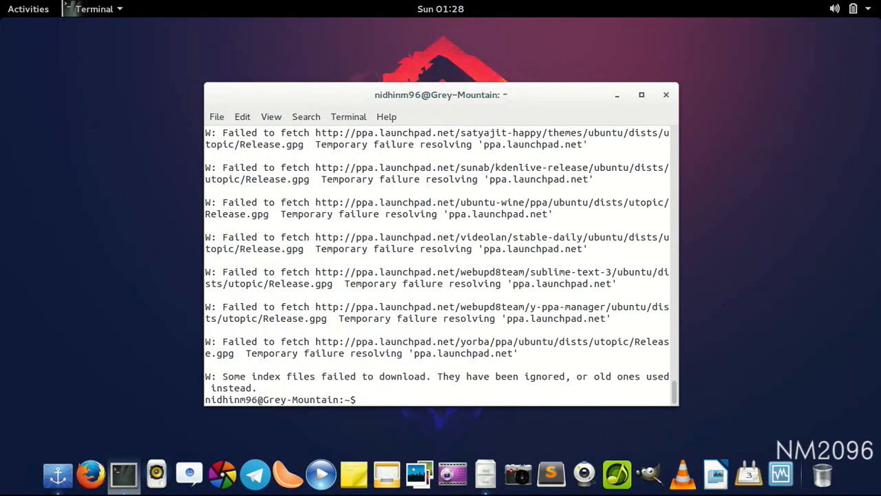
text(sudo)
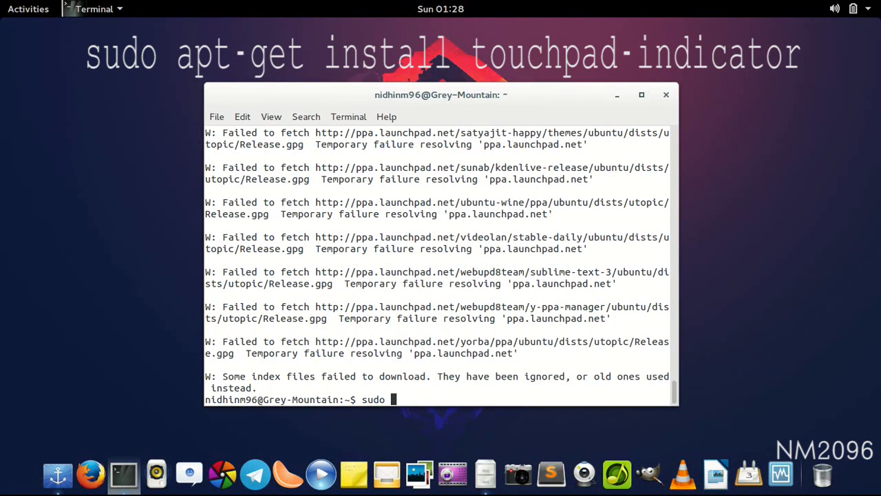
- Run sudo apt-get install touchpad-indicator
text(apt-get)
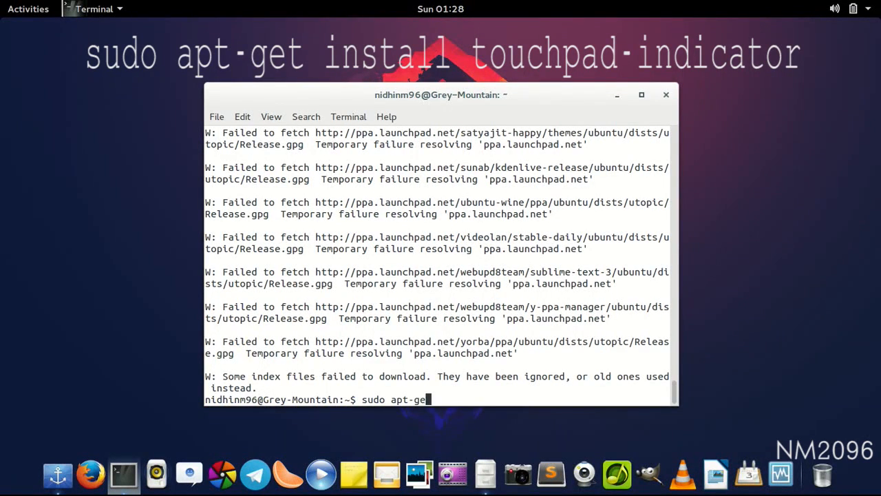
text(install)
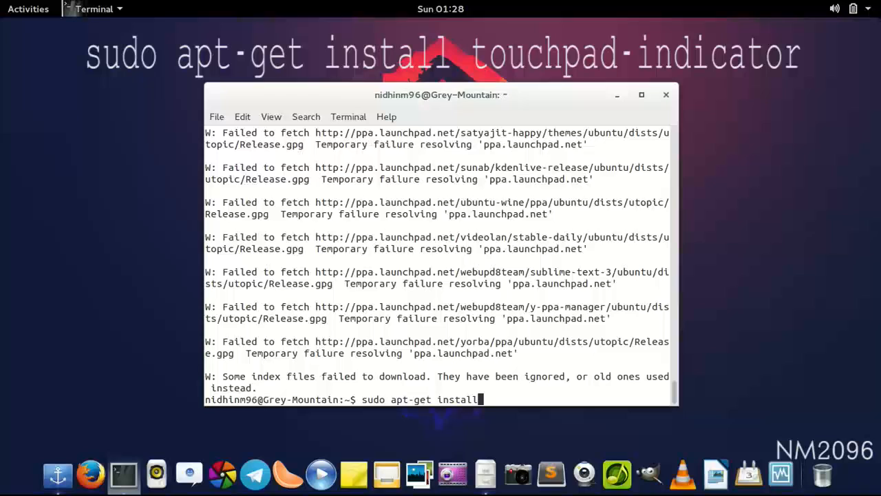
text(touchpad-ind)
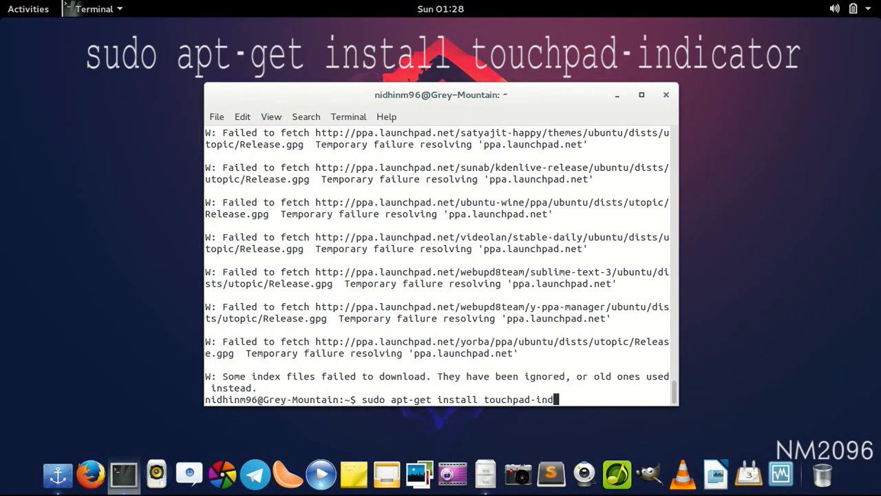
key(Return)
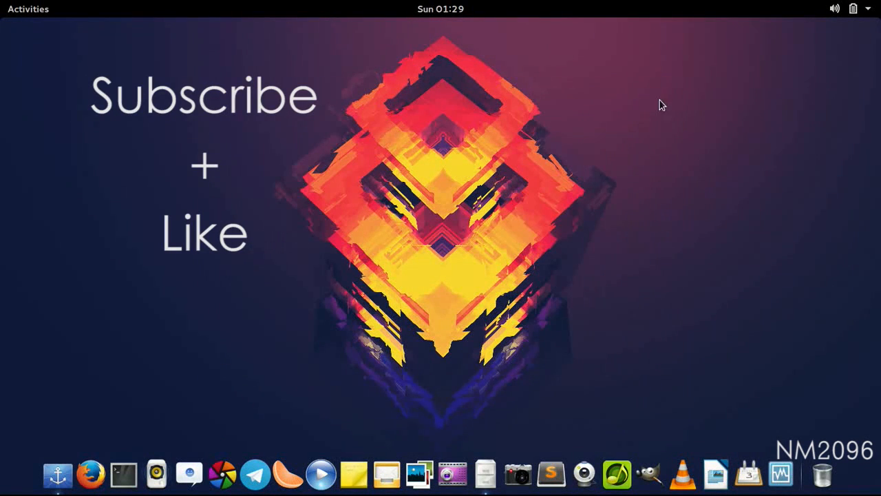
mouse_move(448, 248)
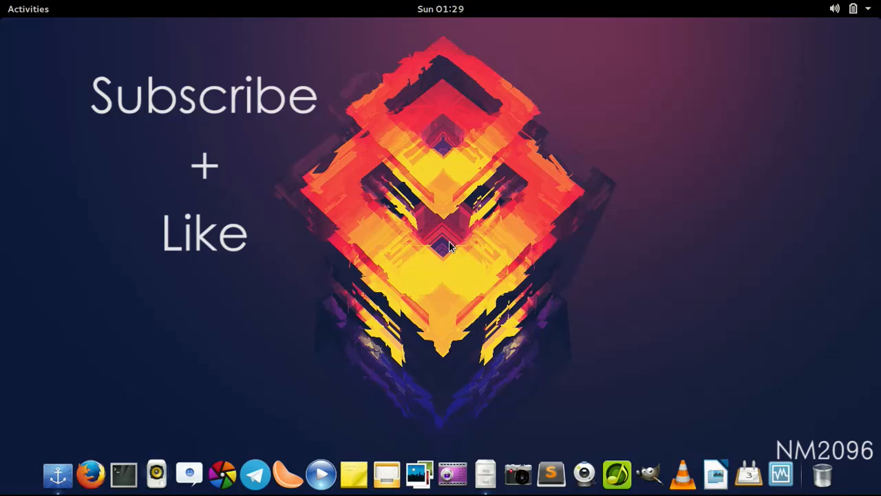
mouse_move(443, 246)
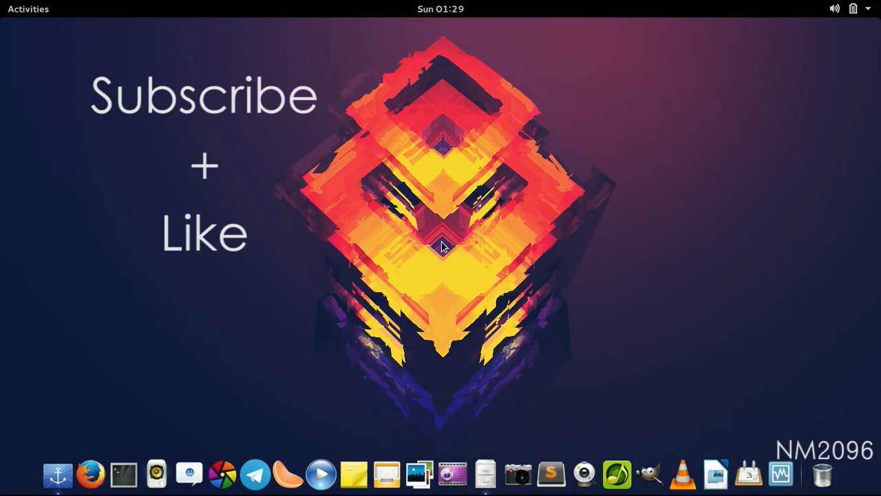